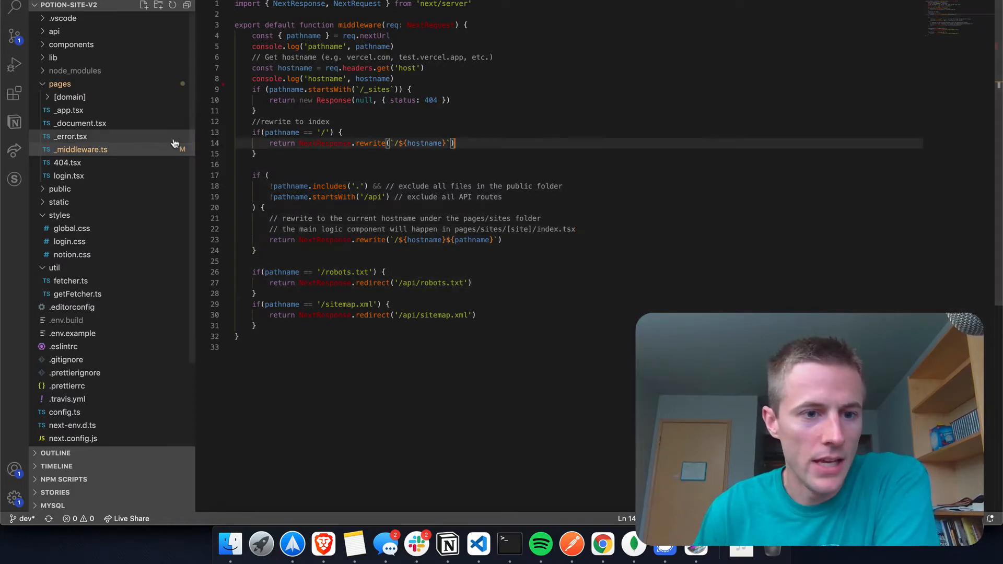
{"action": "mouse_move", "coordinate": [82, 149]}
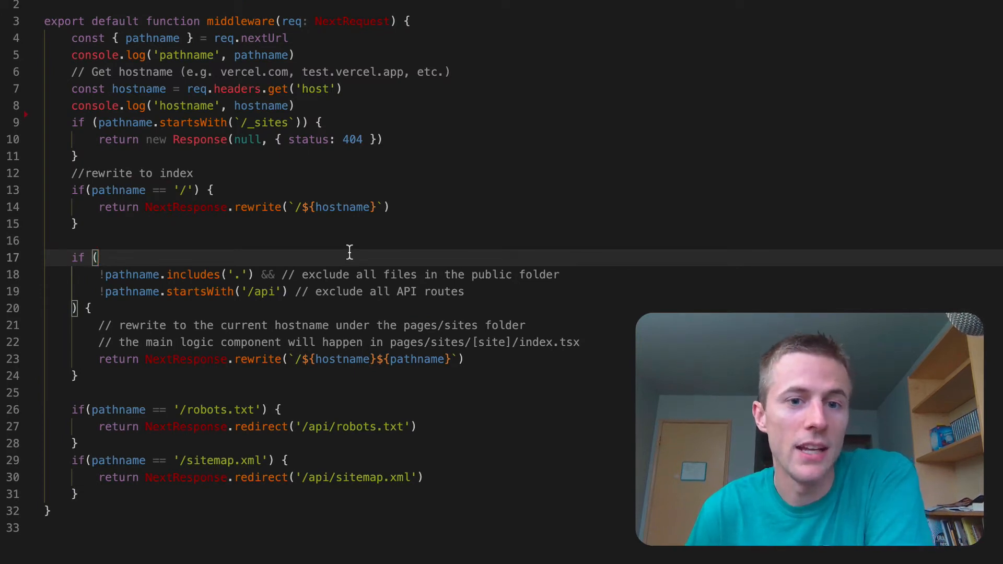
{"action": "mouse_move", "coordinate": [352, 267]}
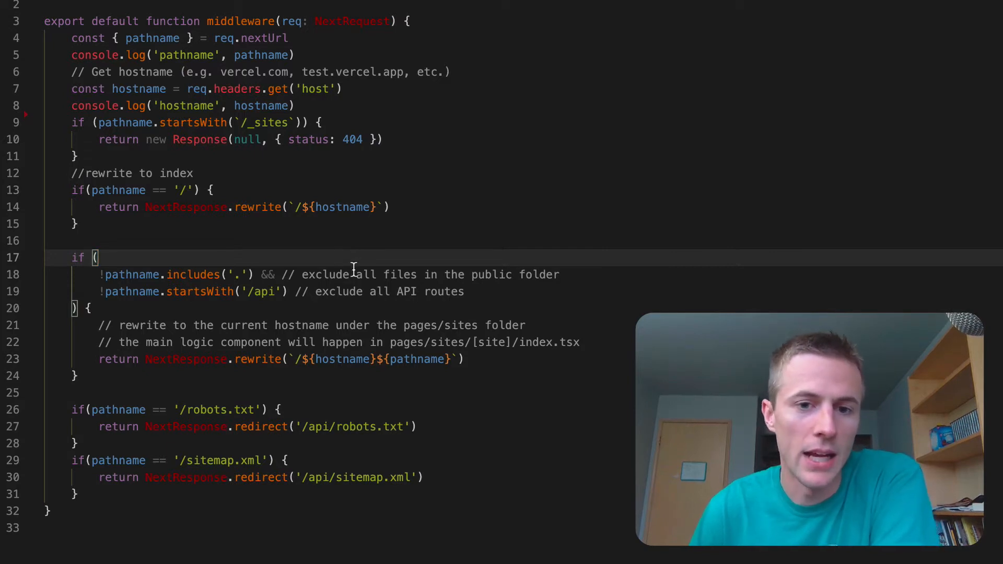
{"action": "mouse_move", "coordinate": [426, 102]}
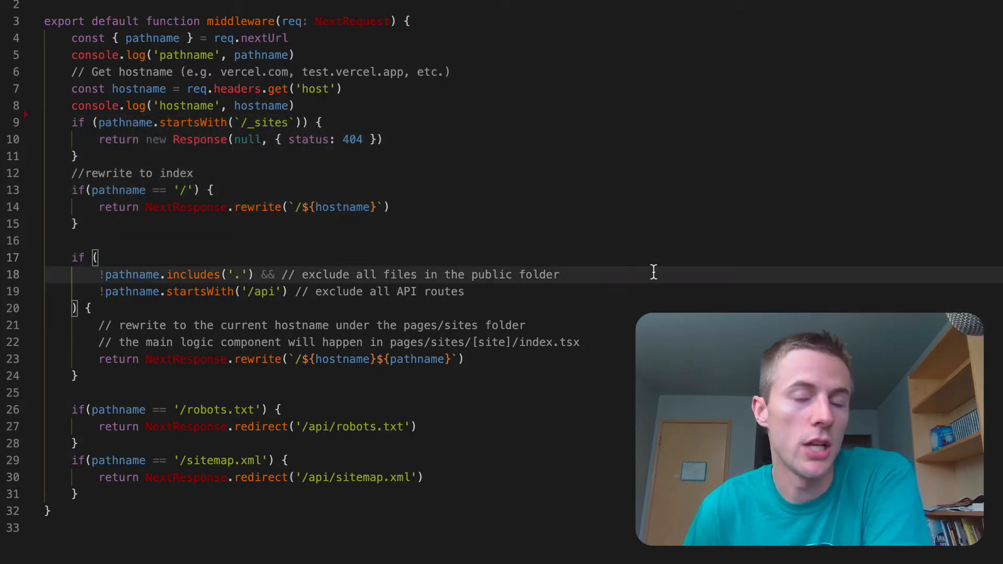
{"action": "mouse_move", "coordinate": [648, 262]}
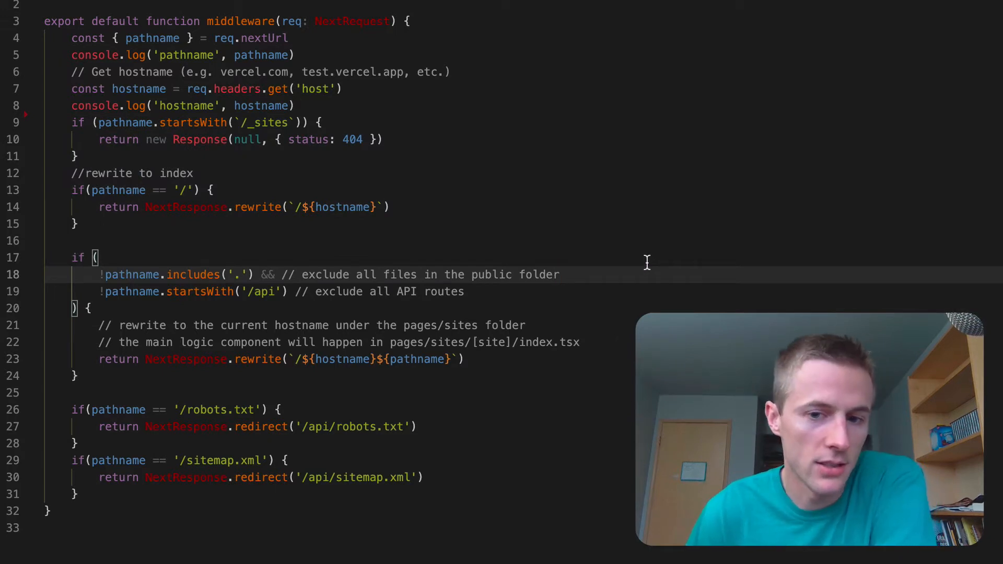
{"action": "mouse_move", "coordinate": [591, 248]}
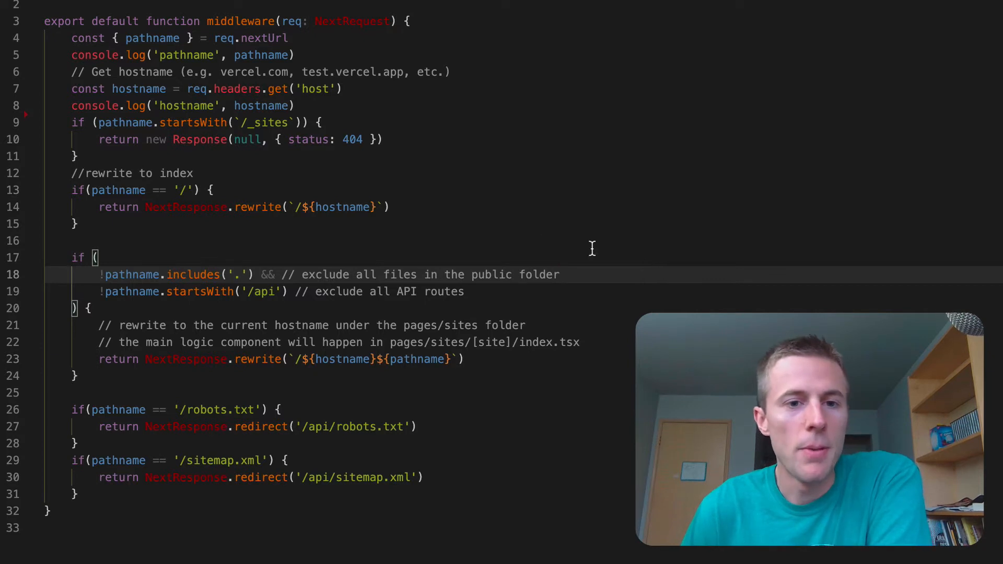
{"action": "mouse_move", "coordinate": [295, 237]}
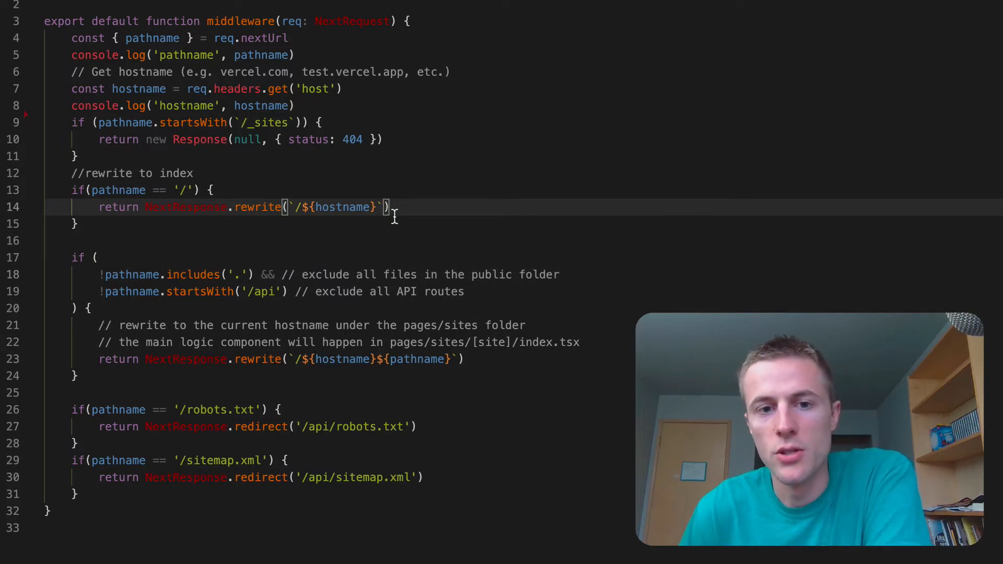
{"action": "mouse_move", "coordinate": [554, 225]}
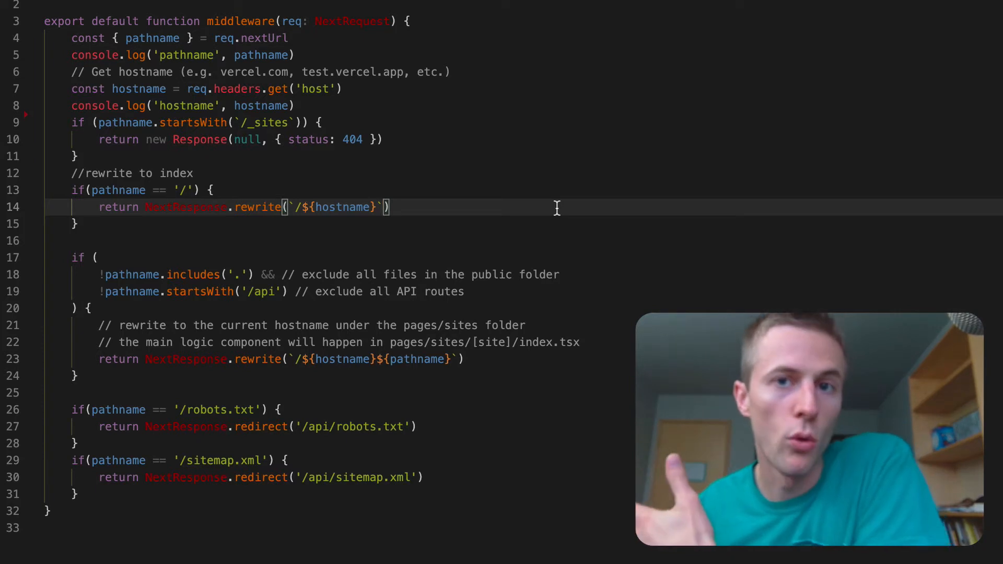
{"action": "mouse_move", "coordinate": [506, 154]}
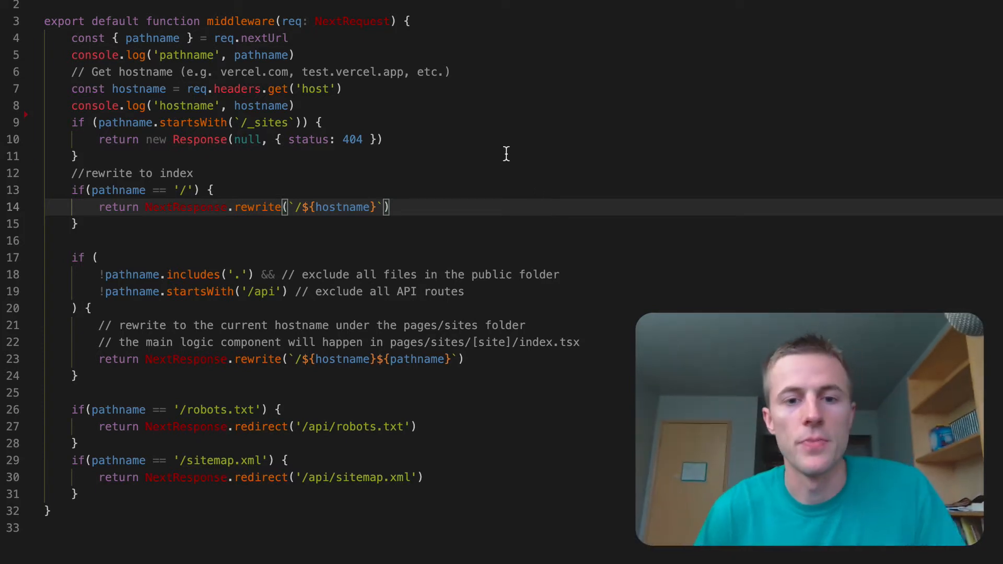
{"action": "mouse_move", "coordinate": [495, 310]}
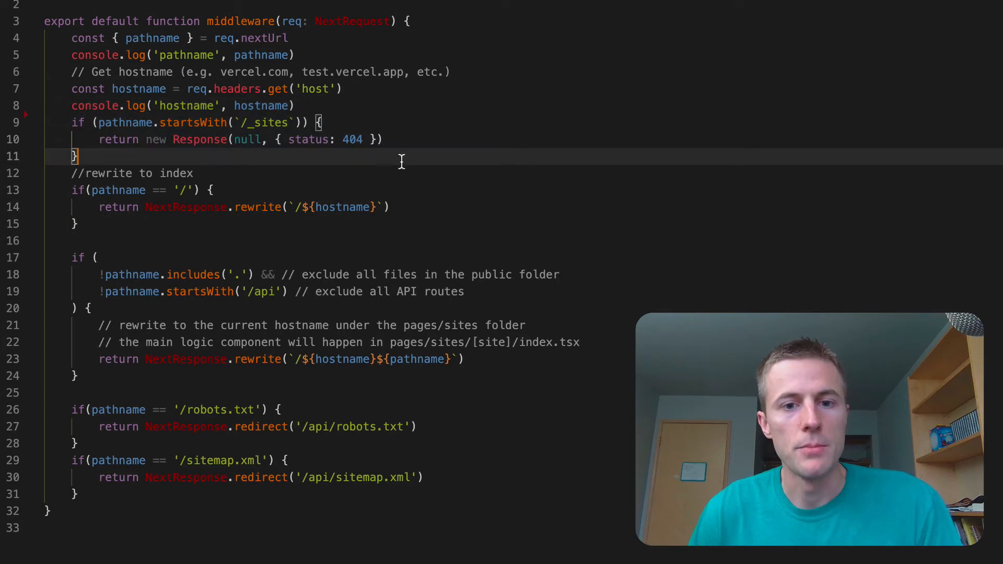
{"action": "mouse_move", "coordinate": [377, 123]}
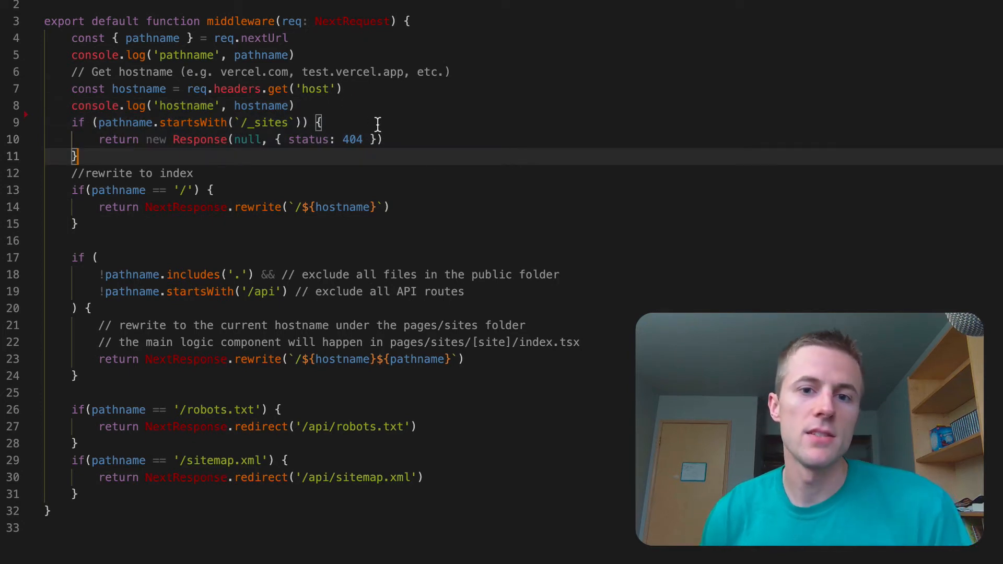
{"action": "mouse_move", "coordinate": [267, 362]}
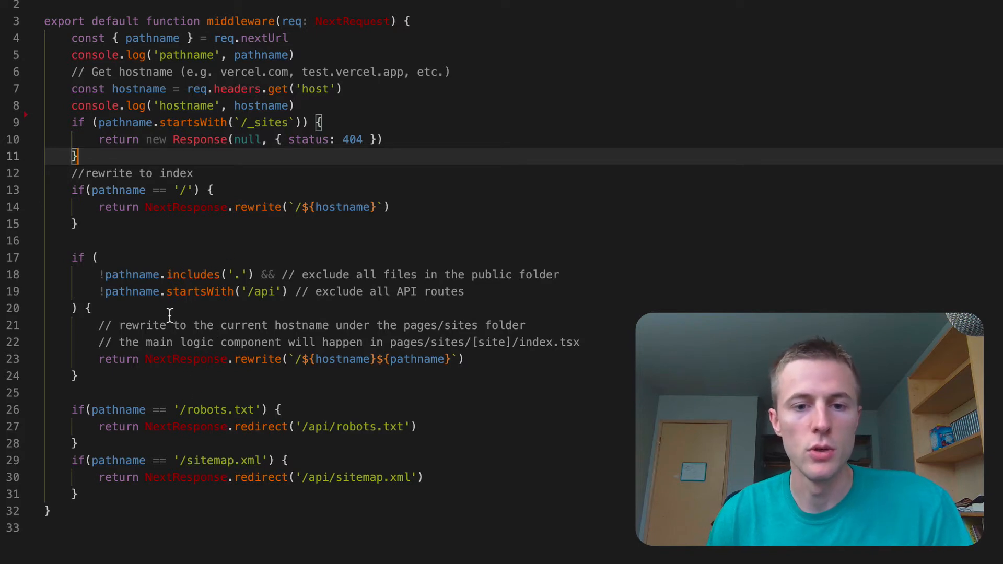
{"action": "mouse_move", "coordinate": [202, 425]}
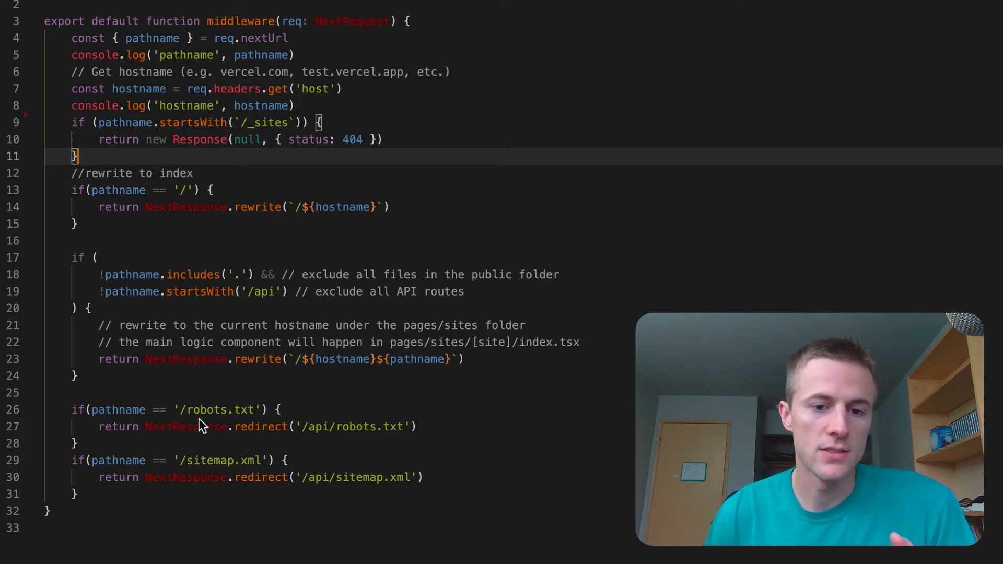
{"action": "mouse_move", "coordinate": [186, 426]}
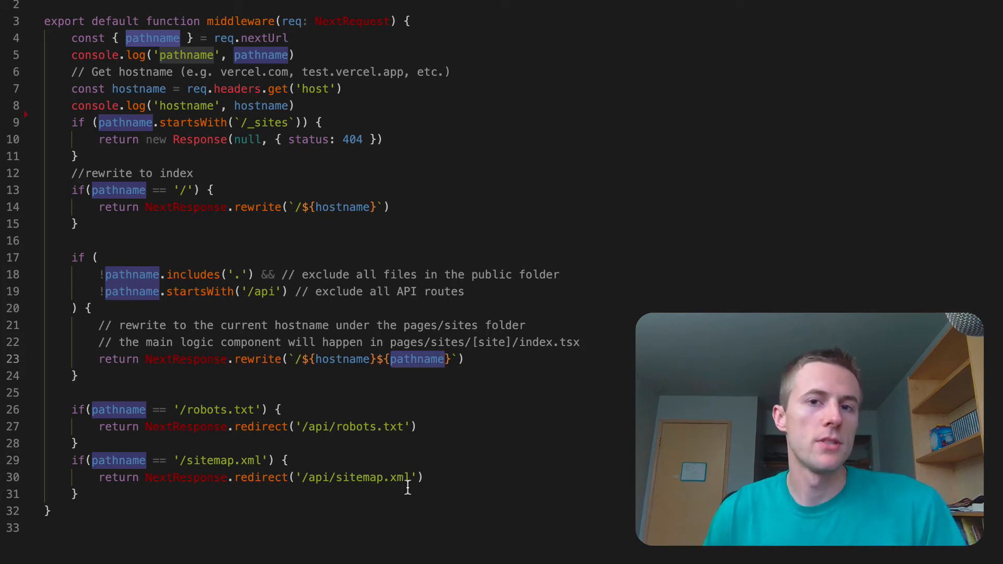
{"action": "mouse_move", "coordinate": [463, 485]}
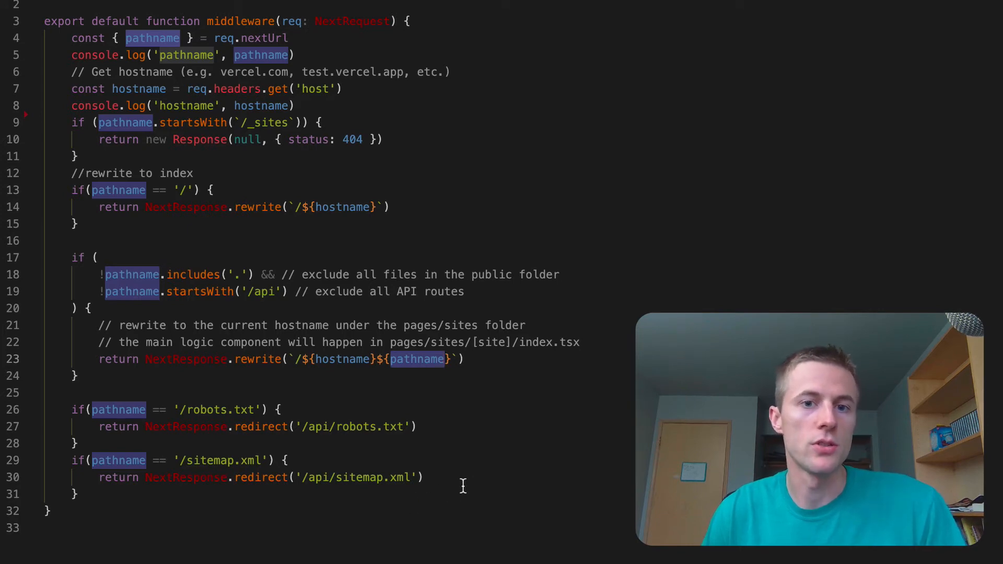
{"action": "mouse_move", "coordinate": [543, 326]}
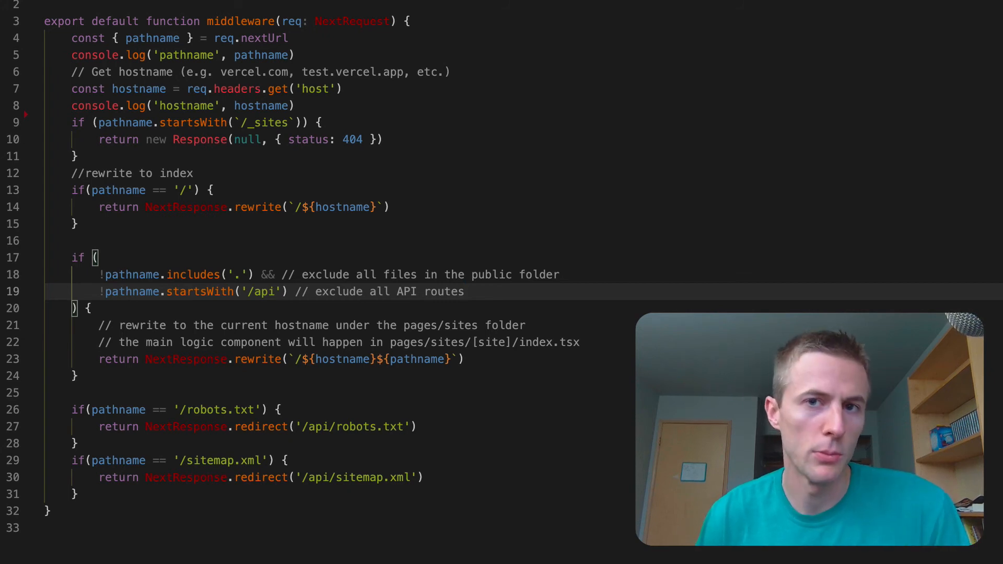
{"action": "left_click", "coordinate": [389, 207]}
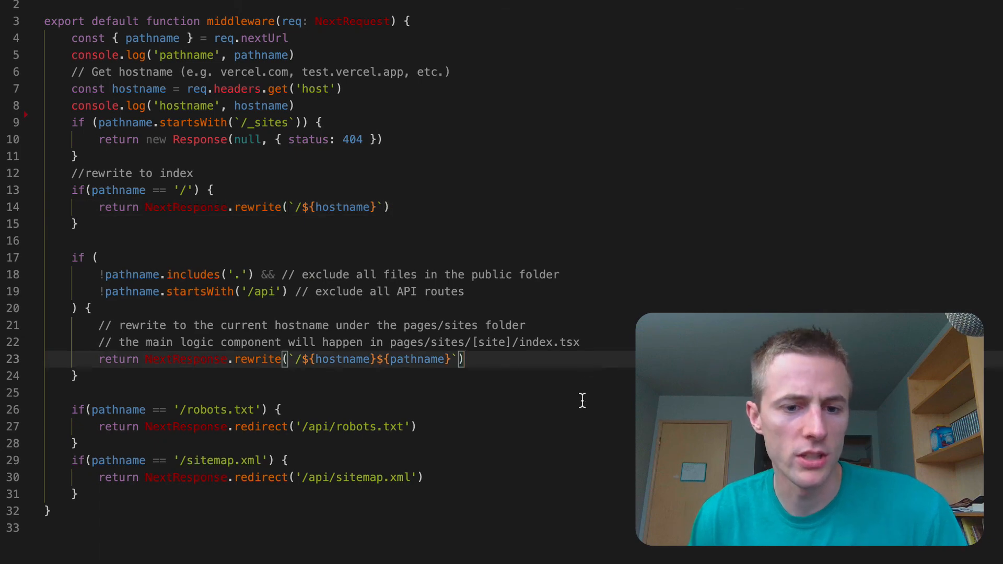
{"action": "mouse_move", "coordinate": [87, 533]}
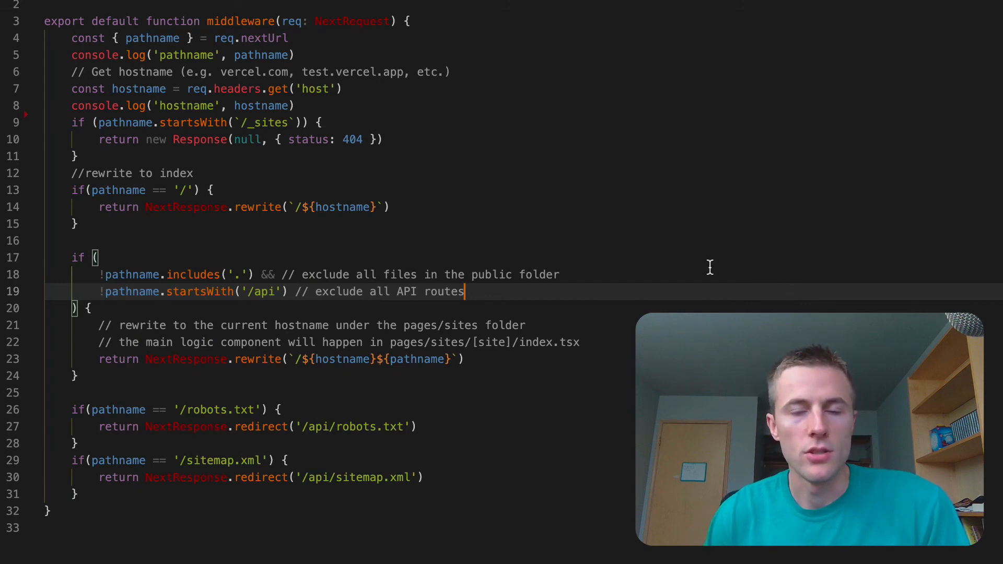
{"action": "mouse_move", "coordinate": [681, 224]}
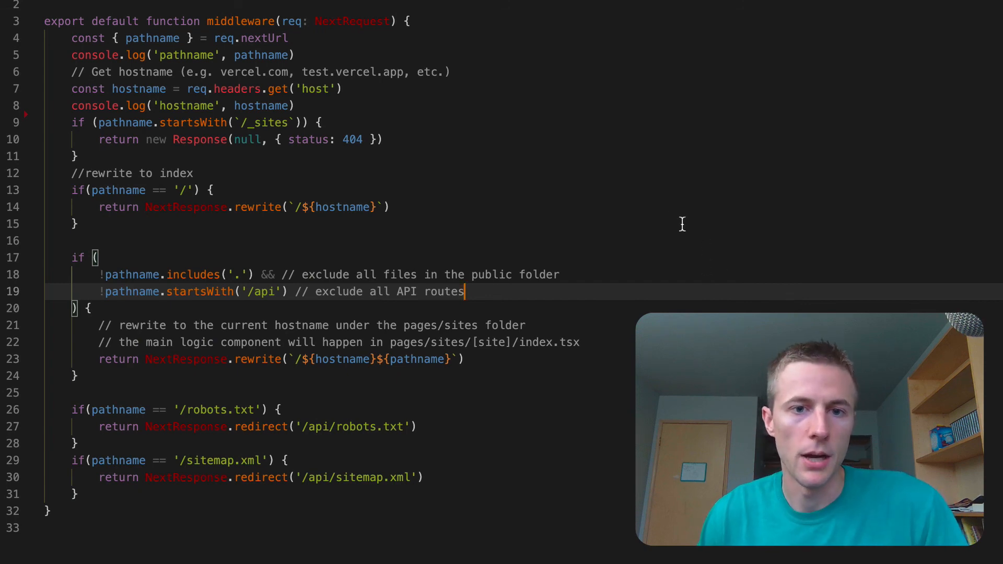